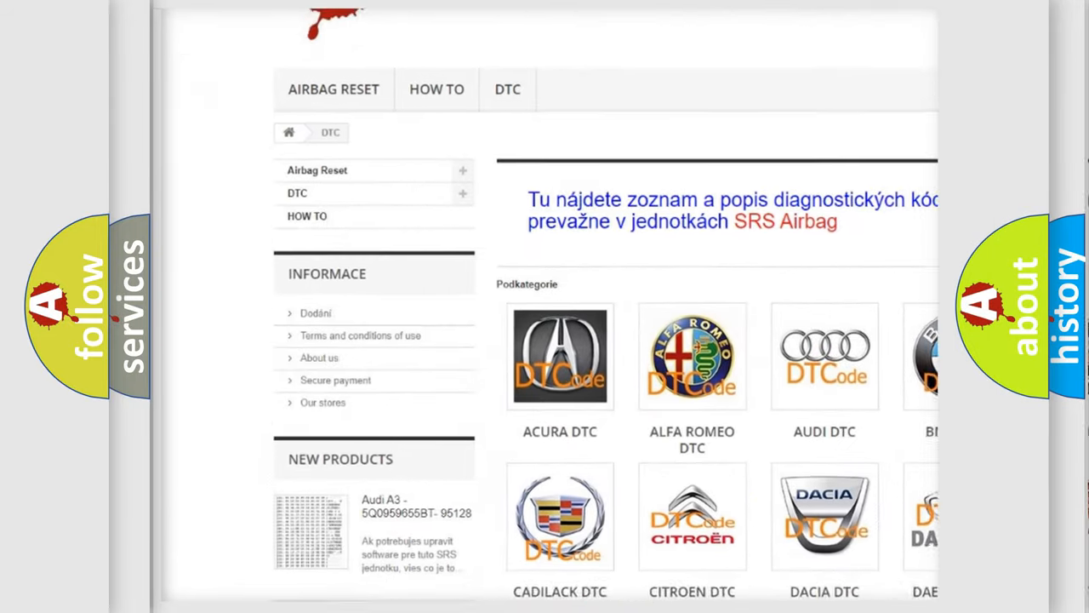
scroll("down", 3)
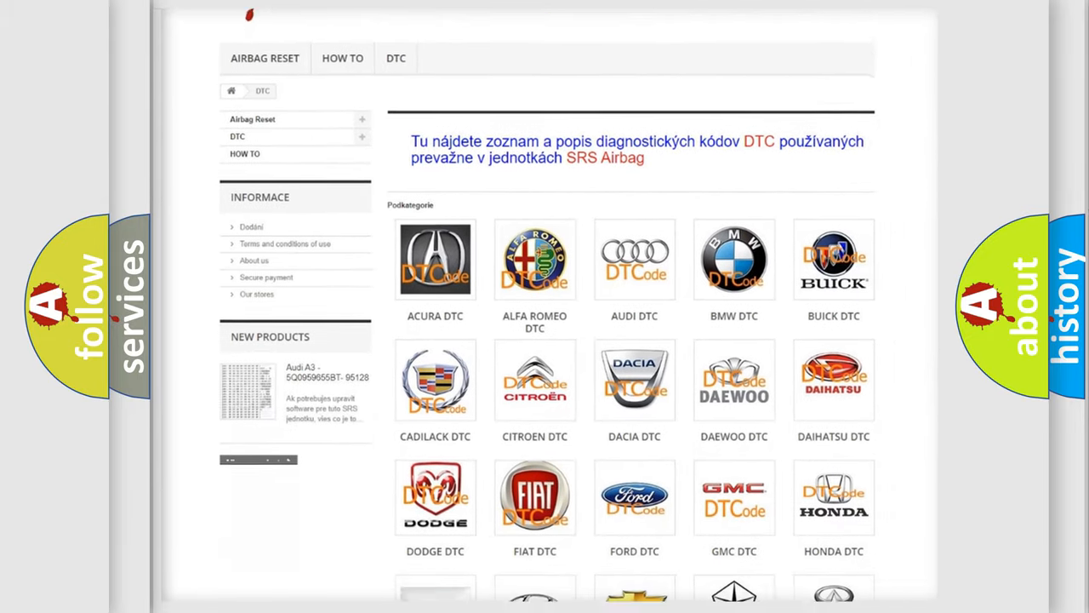
scroll("down", 3)
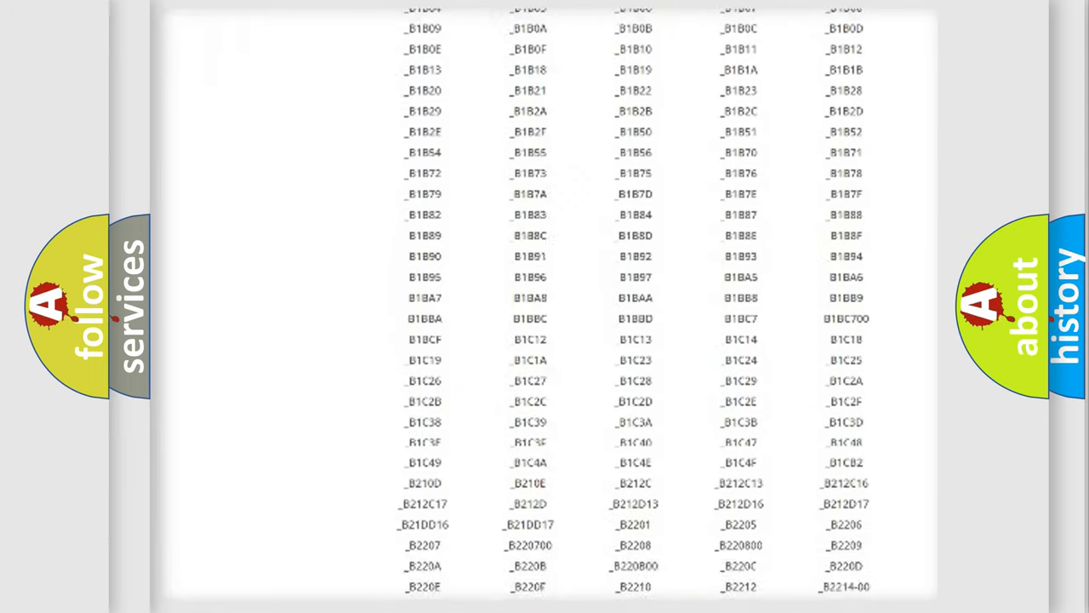
scroll("up", 3)
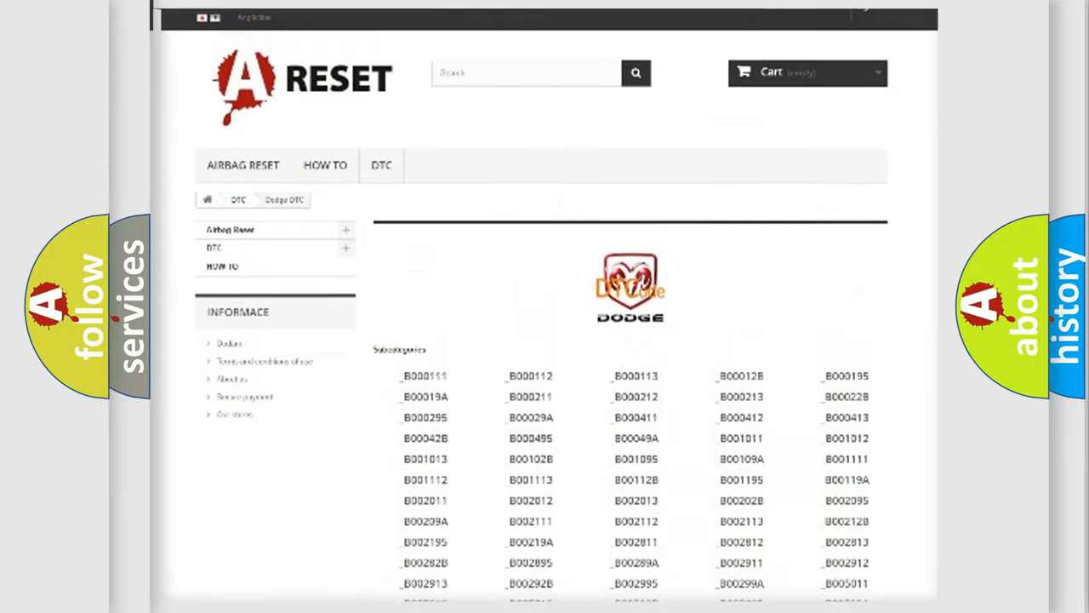